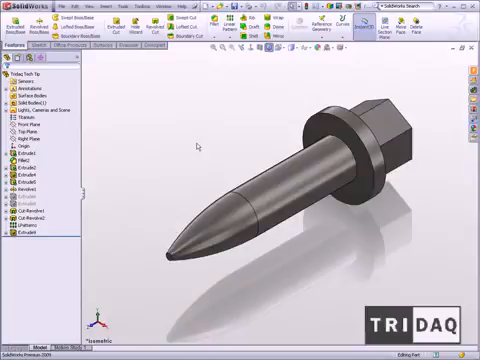
pyautogui.moveTo(122, 178)
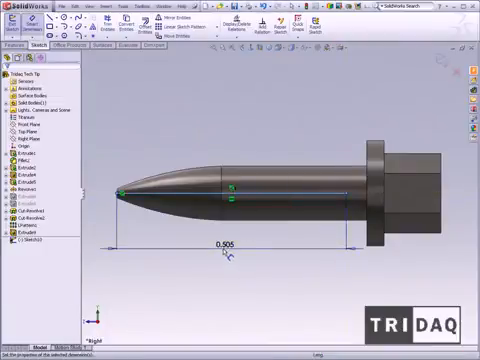
# Step: Set the tip line's length dimension to 0.5
pyautogui.doubleClick(219, 243)
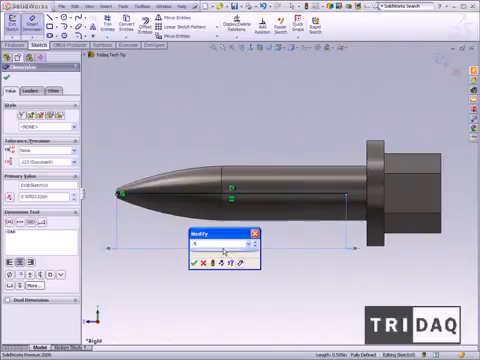
pyautogui.click(195, 265)
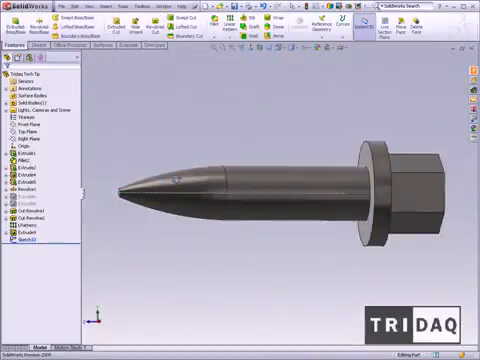
# Step: Create a 0.5-high helix with 10 revolutions around the tip, reversing its direction
pyautogui.scroll(3)
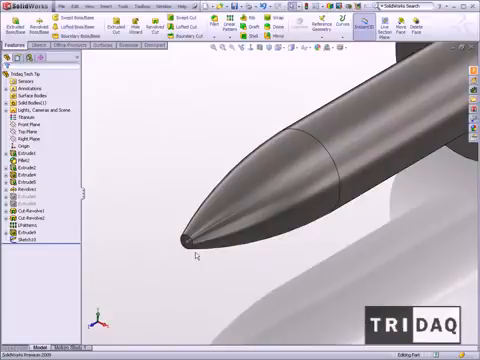
pyautogui.click(185, 238)
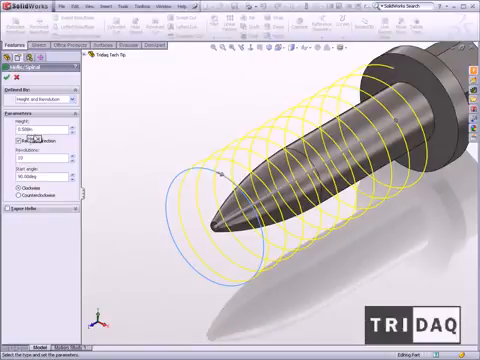
pyautogui.click(8, 77)
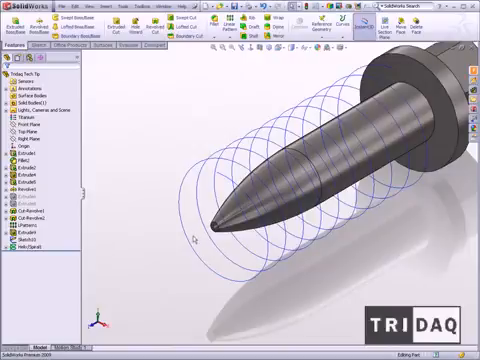
pyautogui.moveTo(198, 238)
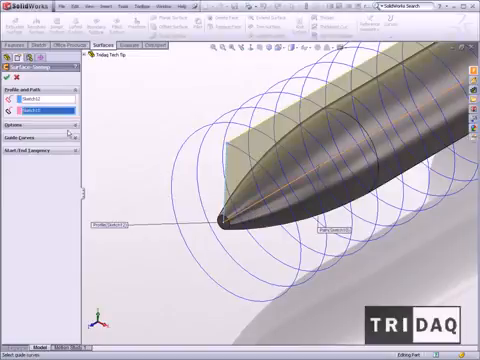
# Step: Confirm the swept surface with Sketch12 as profile and Sketch11 as path
pyautogui.click(40, 139)
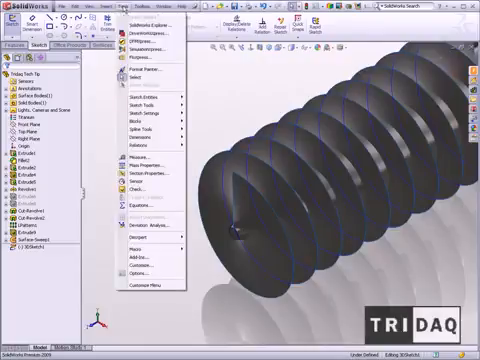
# Step: Choose the Intersection Curve sketch tool in the 3D sketch
pyautogui.click(158, 102)
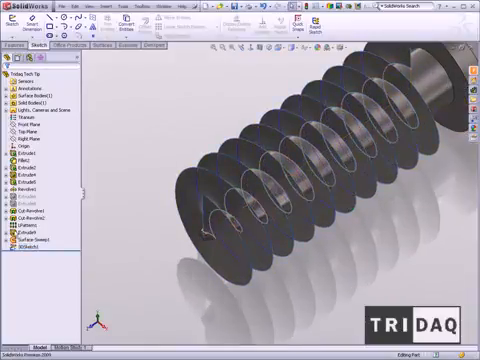
# Step: Intersect the swept surface with the tip faces, then hide Surface-Sweep1
pyautogui.click(30, 240)
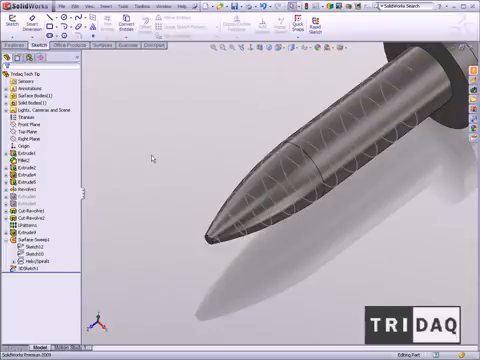
pyautogui.moveTo(213, 268)
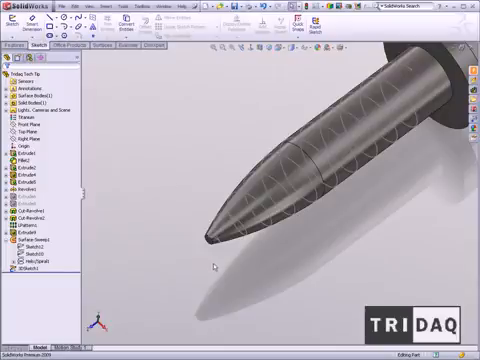
pyautogui.click(228, 250)
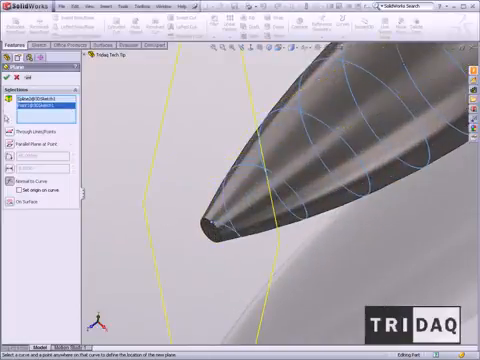
# Step: Confirm a plane normal to Spline1 at its end point
pyautogui.click(8, 65)
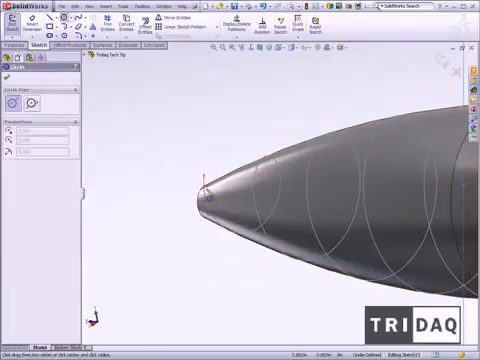
# Step: Draw a small circle centred on the helical curve's end point
pyautogui.click(198, 182)
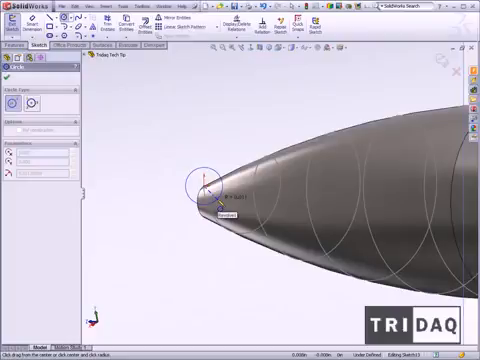
pyautogui.click(205, 188)
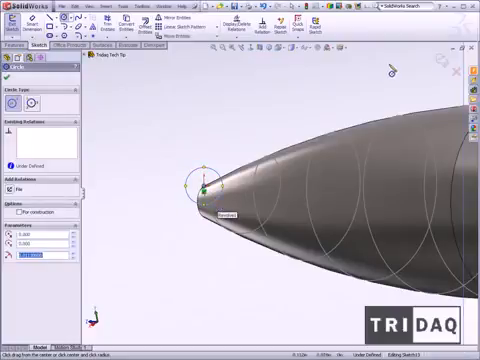